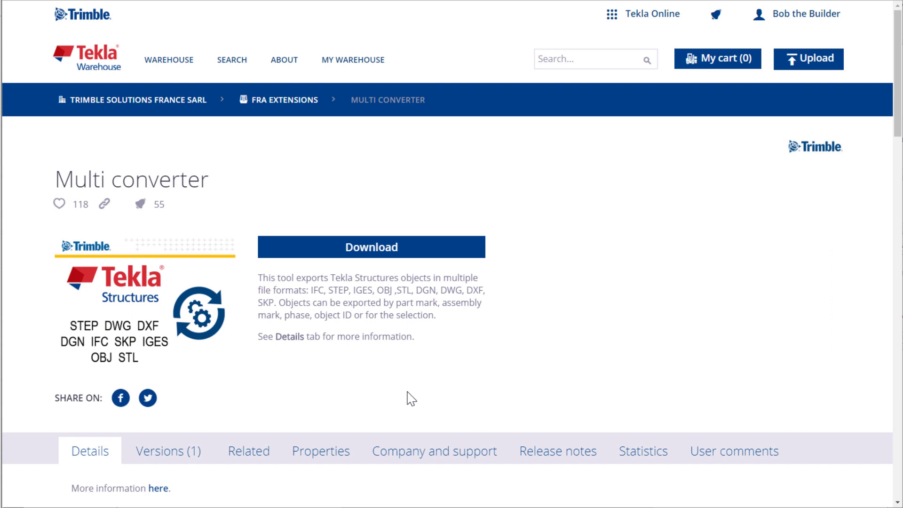
mouse_move(176, 241)
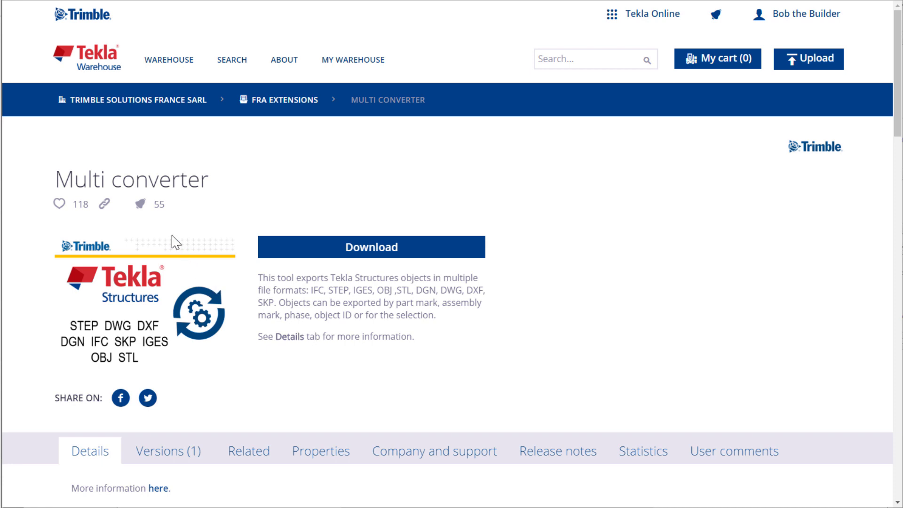
mouse_move(140, 209)
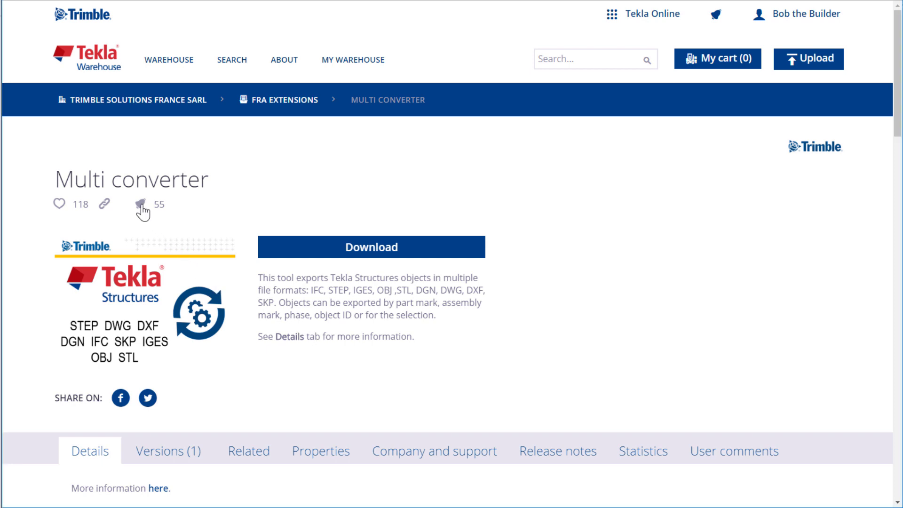
Subscribe to Multi converter alerts, raising its alert count from 55 to 56.
click(140, 205)
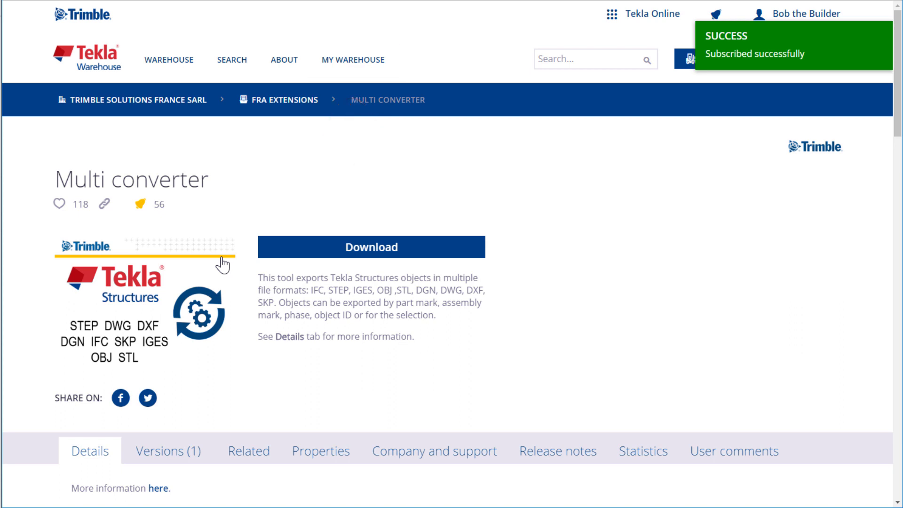
mouse_move(353, 60)
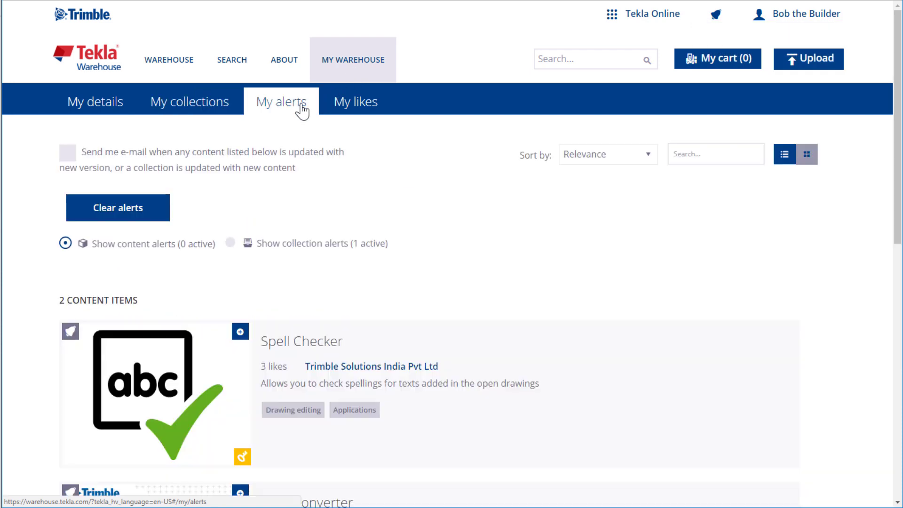
Switch My alerts to collection alerts and review Steel, Concrete and Ladders.
scroll(down, 3)
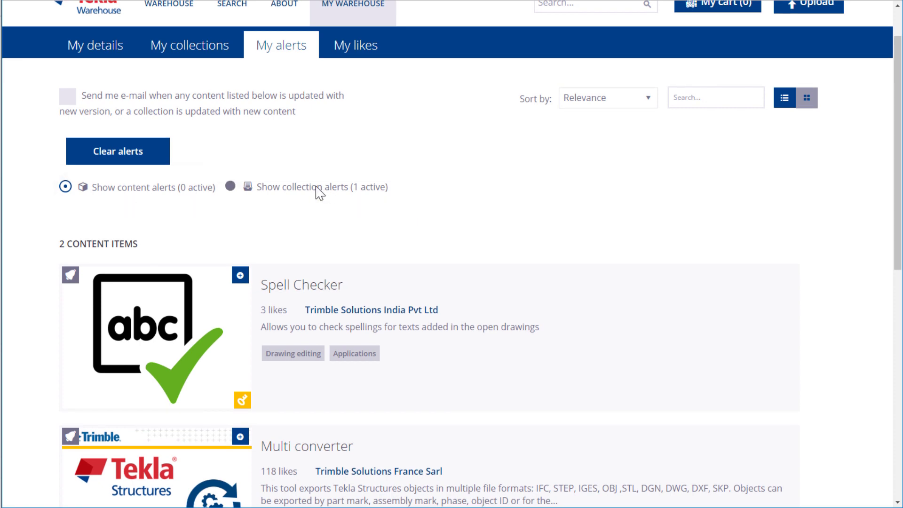
click(230, 187)
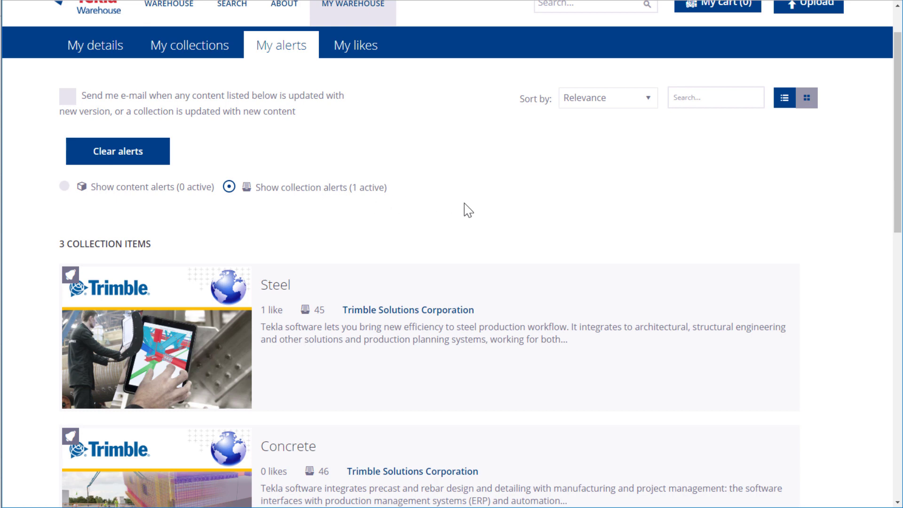
scroll(down, 3)
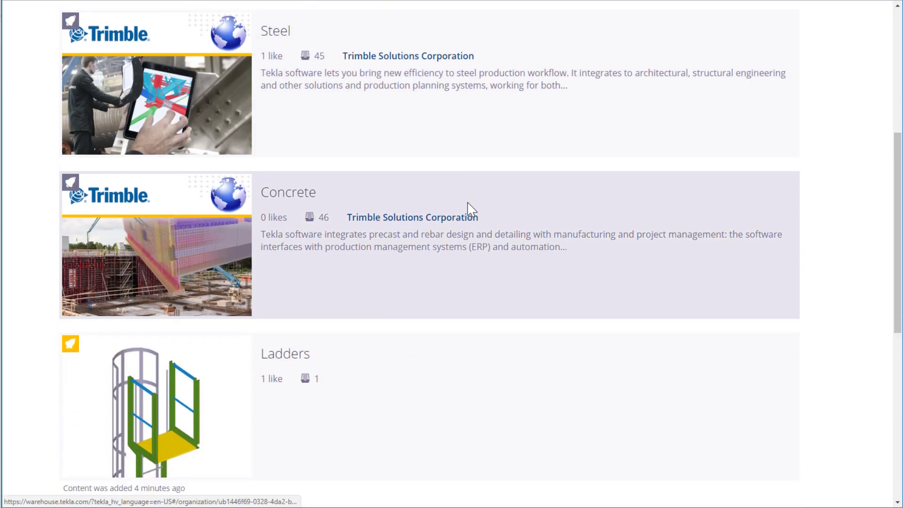
scroll(down, 3)
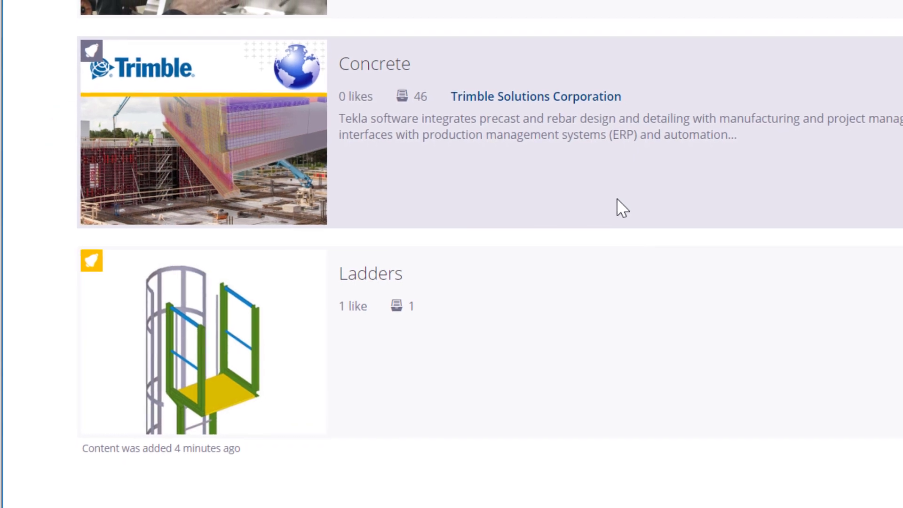
scroll(down, 3)
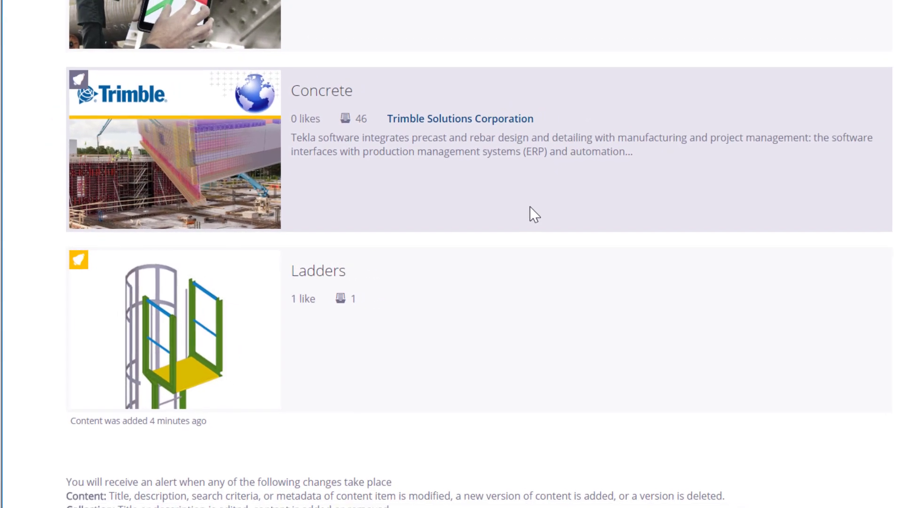
scroll(down, 3)
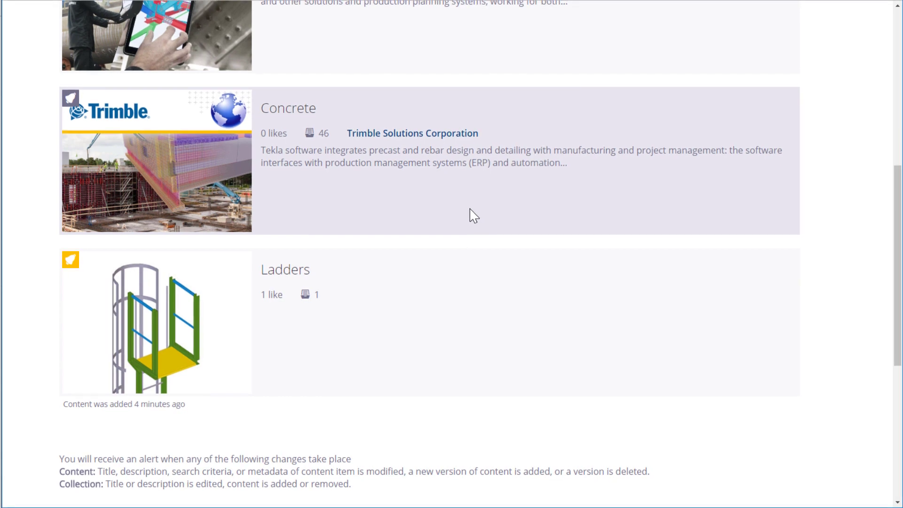
scroll(up, 3)
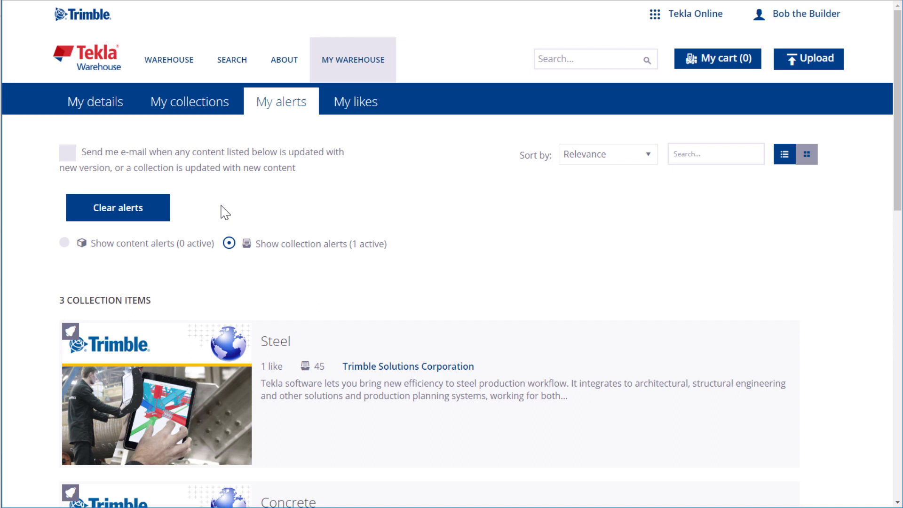
Tick 'Send me e-mail when any content listed below is updated' in My alerts.
click(68, 152)
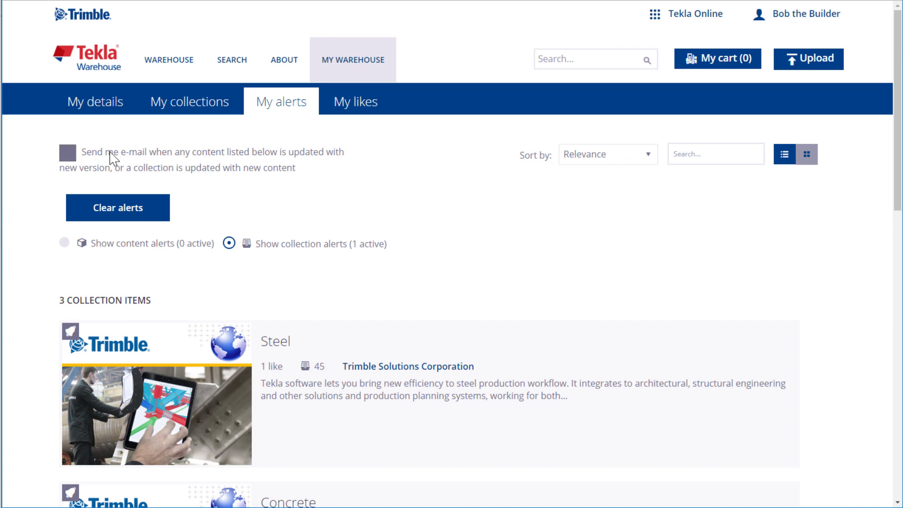
click(68, 152)
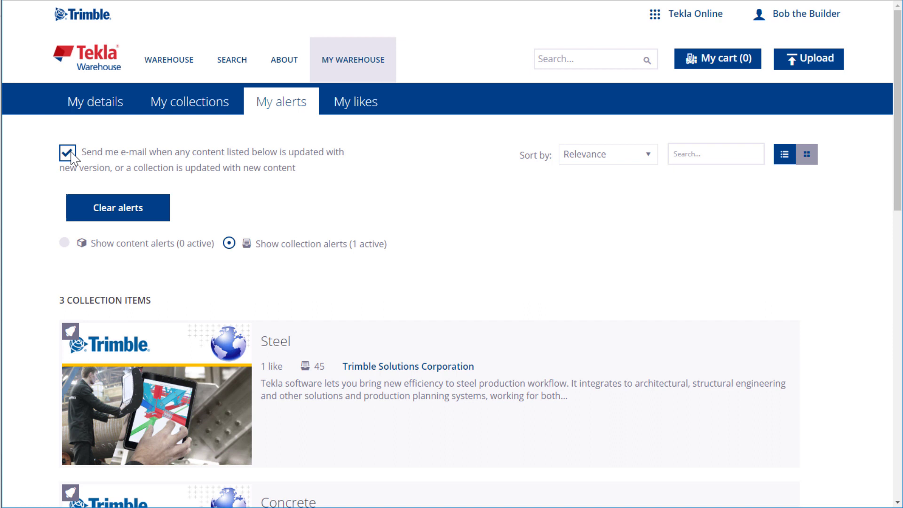
click(65, 152)
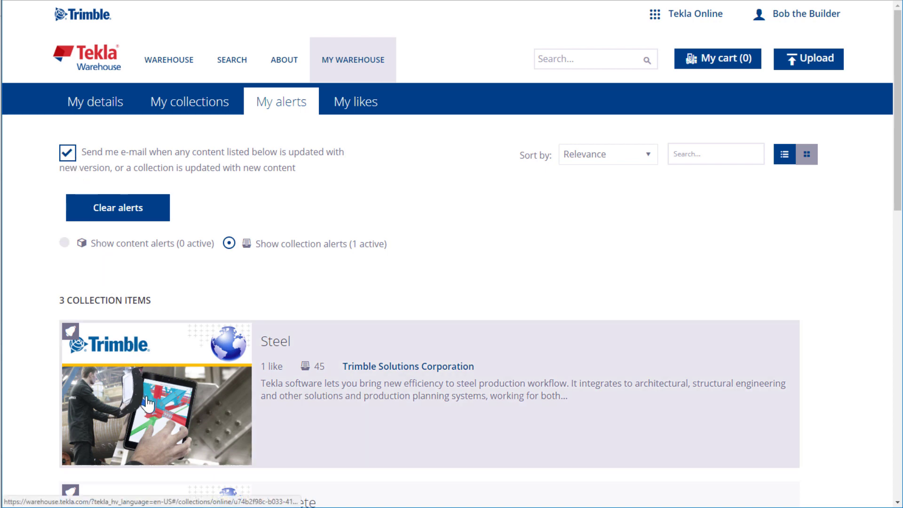
Unsubscribe from the Steel collection, dropping its alert count from 5 to 4.
click(276, 342)
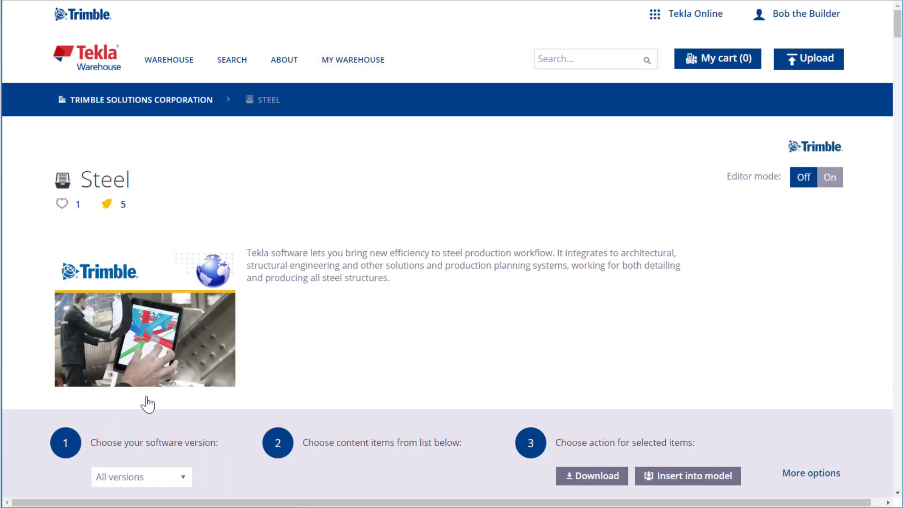
mouse_move(133, 251)
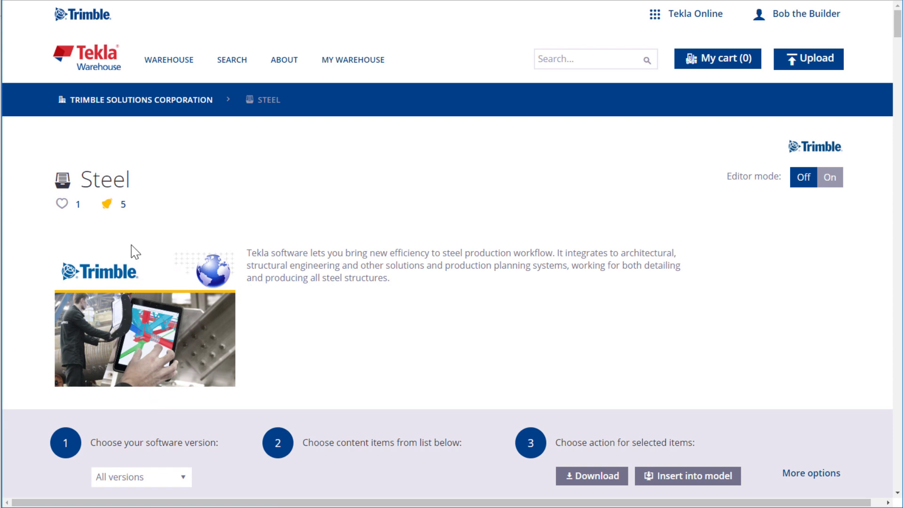
click(110, 205)
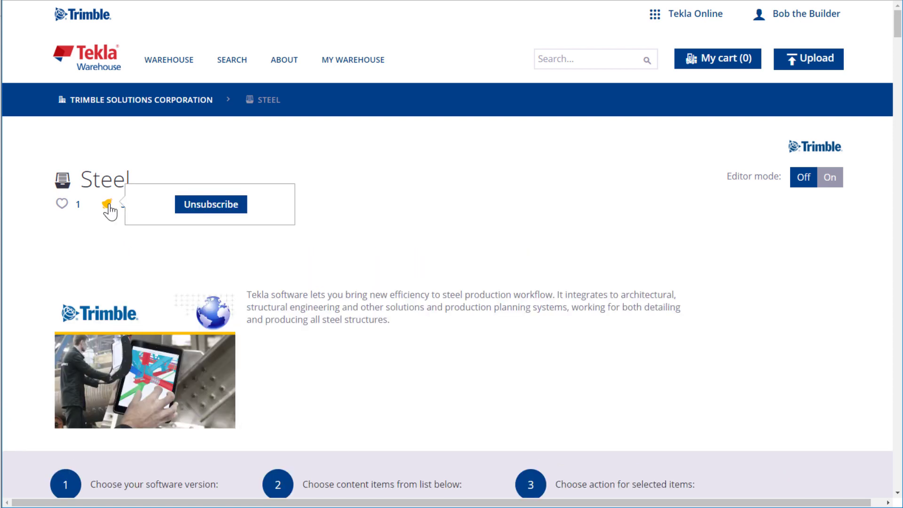
mouse_move(211, 204)
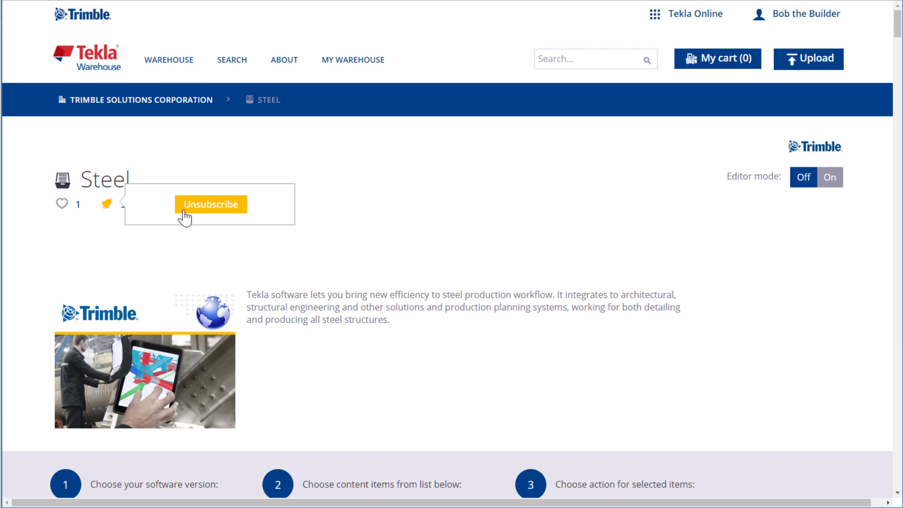
click(212, 205)
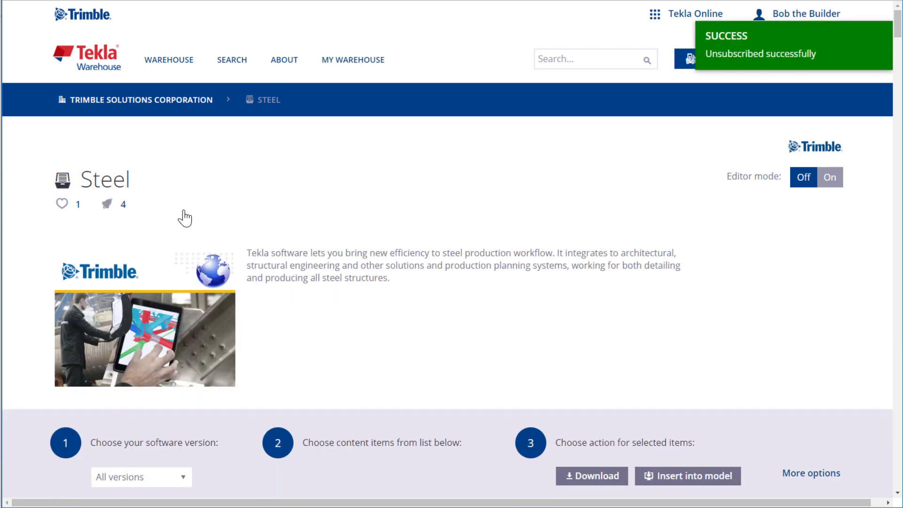